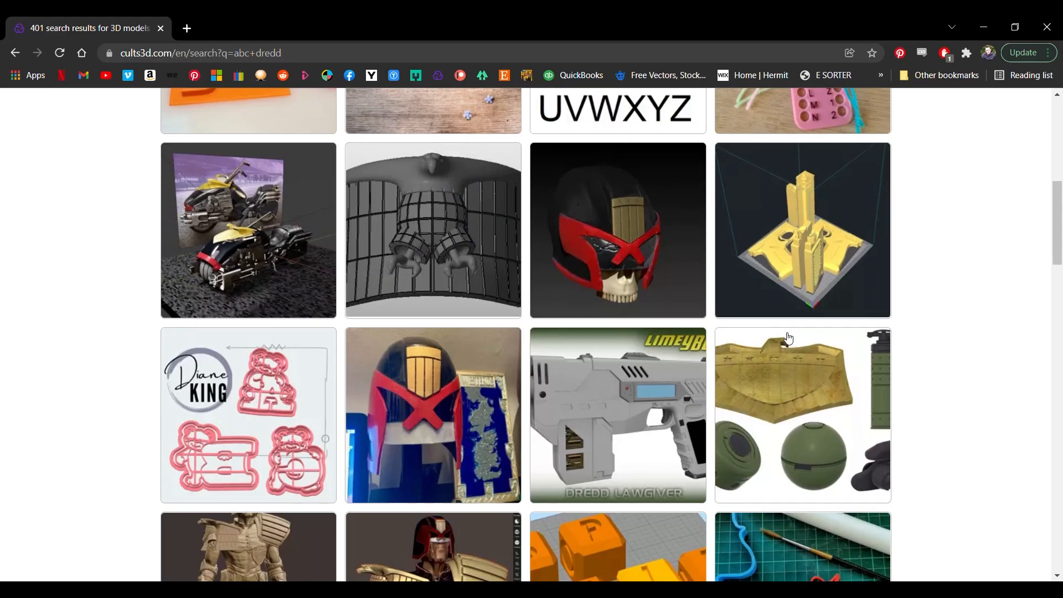
# Browse the ABC Warrior / Ambot Head 28mm page renders and start the free file download.
pyautogui.scroll(-3)
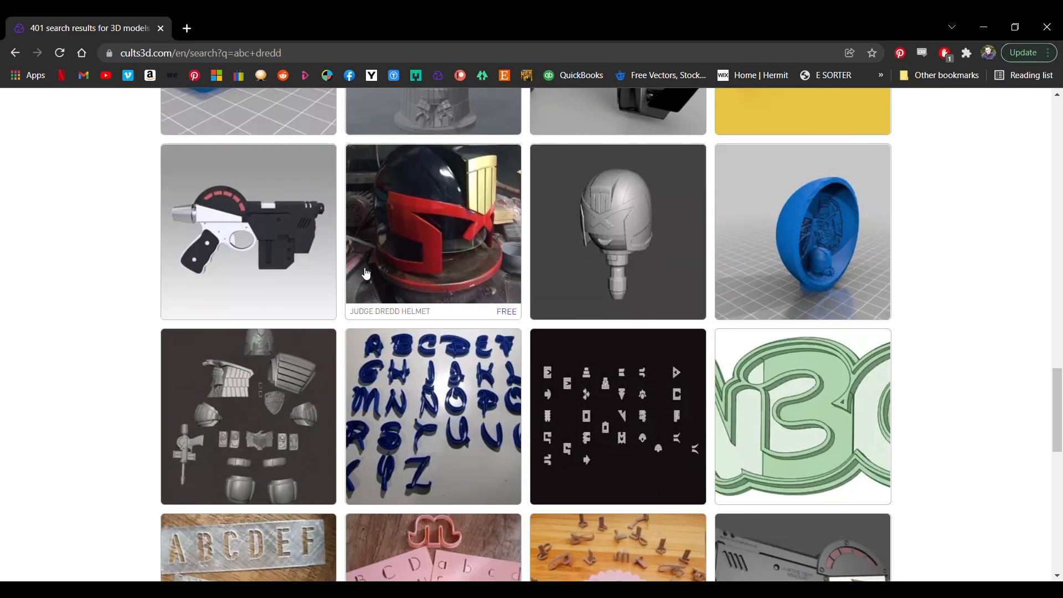
pyautogui.scroll(-3)
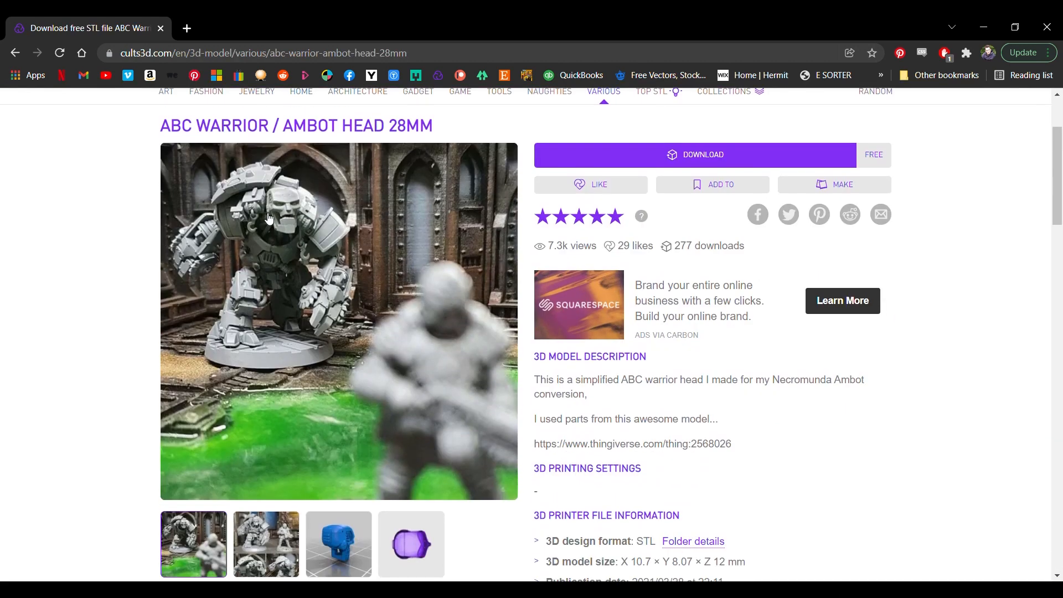
pyautogui.click(410, 543)
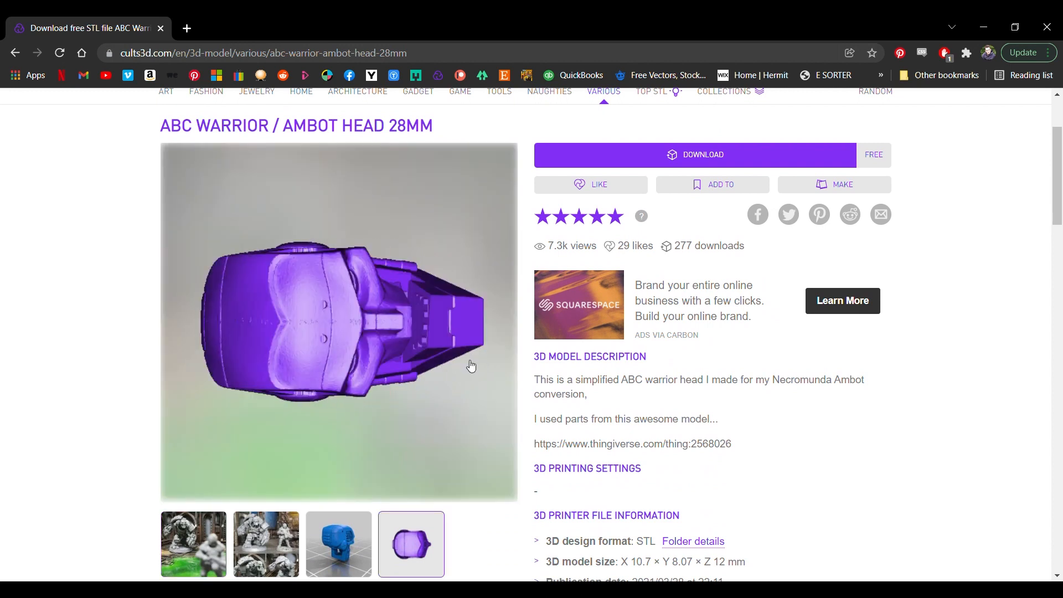
pyautogui.scroll(-3)
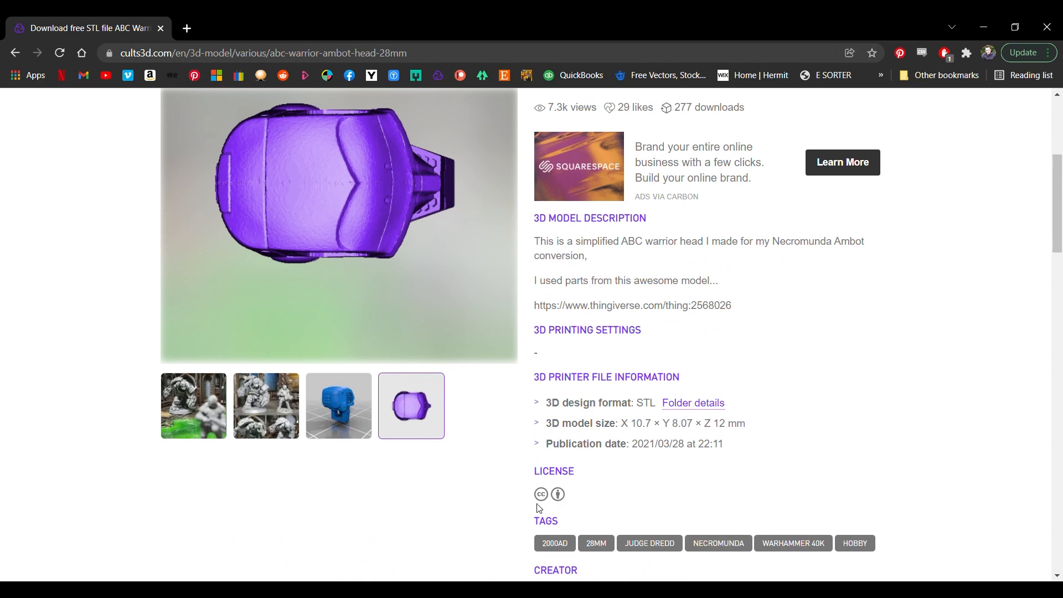
pyautogui.scroll(3)
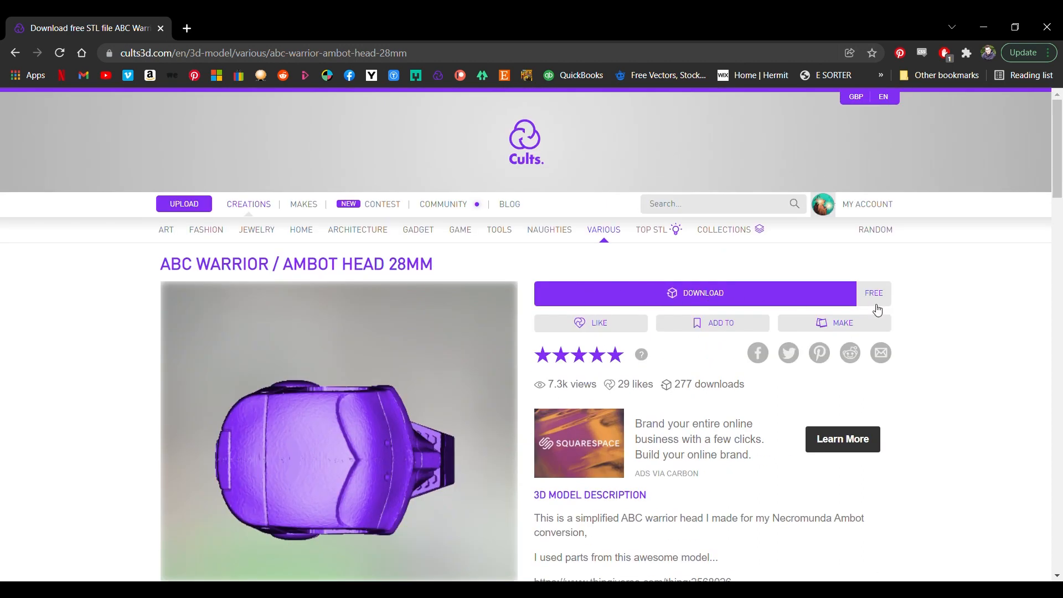
pyautogui.click(697, 292)
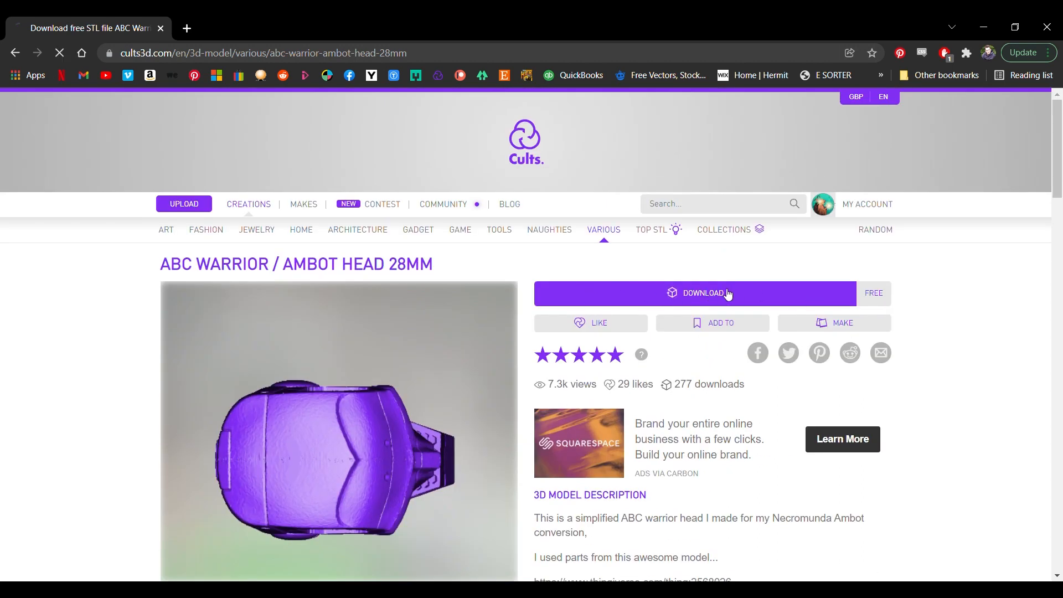
pyautogui.click(699, 292)
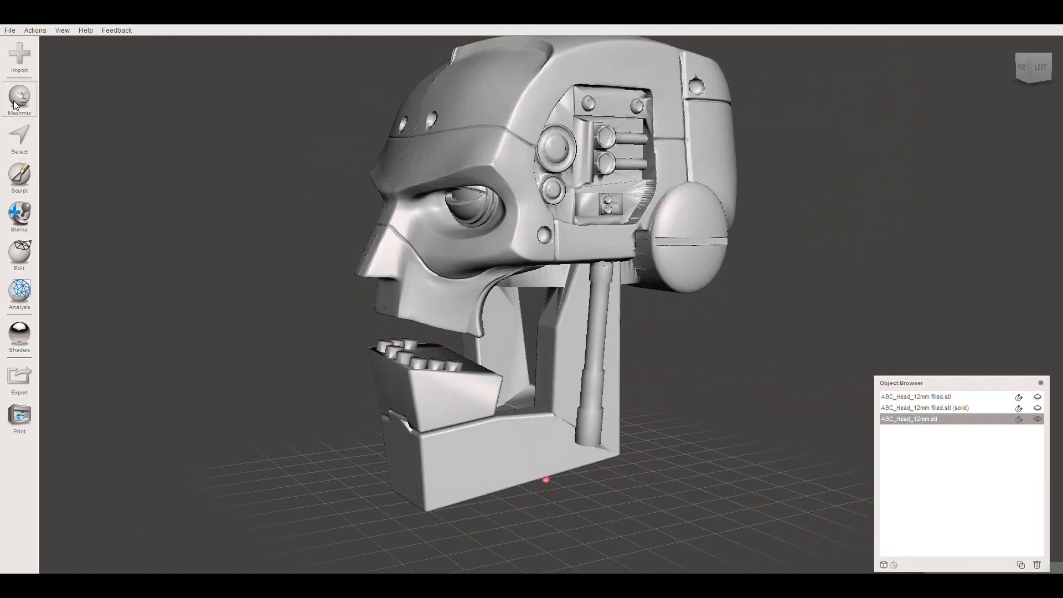
# Drop a solid cube from the parts library into the open cavity behind the head's mouth.
pyautogui.click(19, 98)
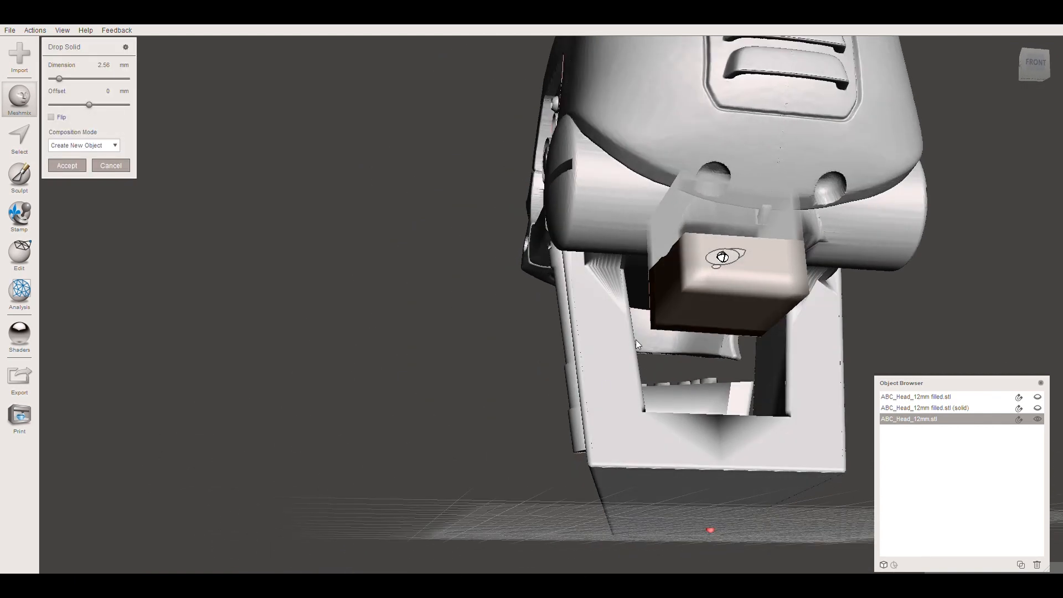
pyautogui.click(66, 165)
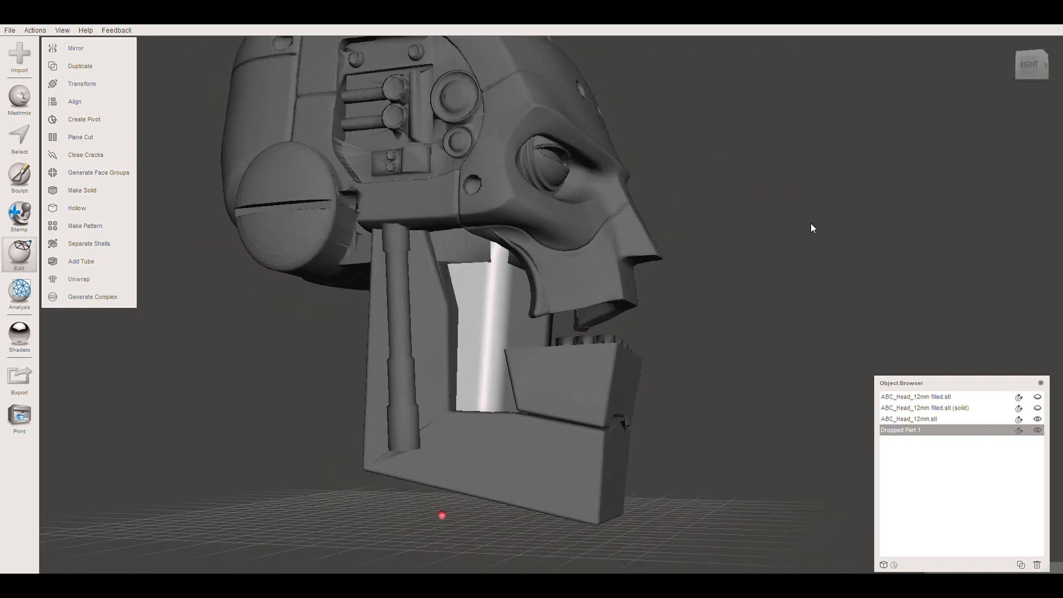
pyautogui.moveTo(1001, 91)
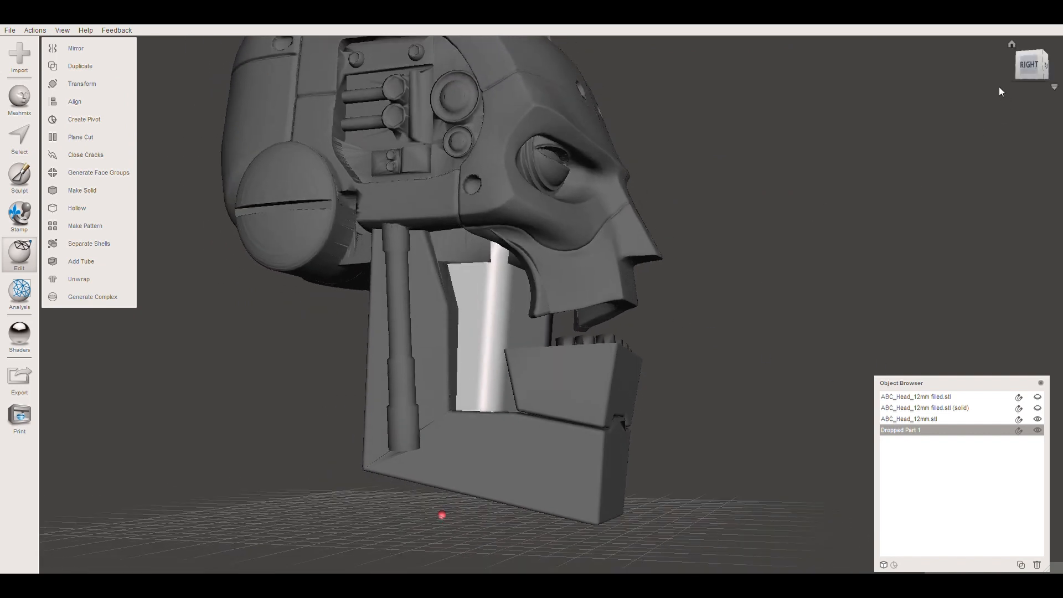
pyautogui.click(1036, 419)
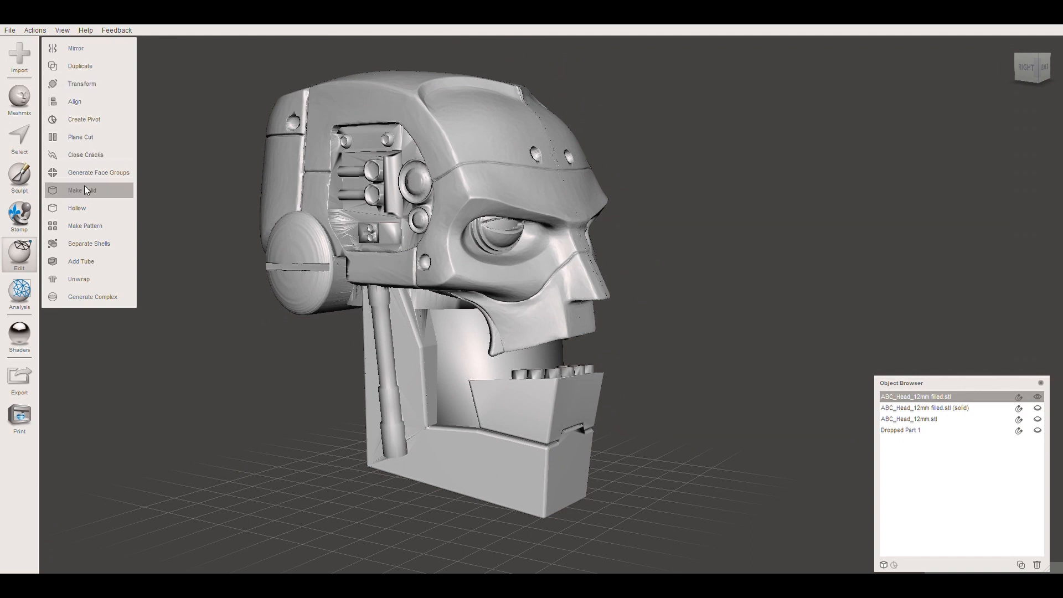
pyautogui.moveTo(548, 216)
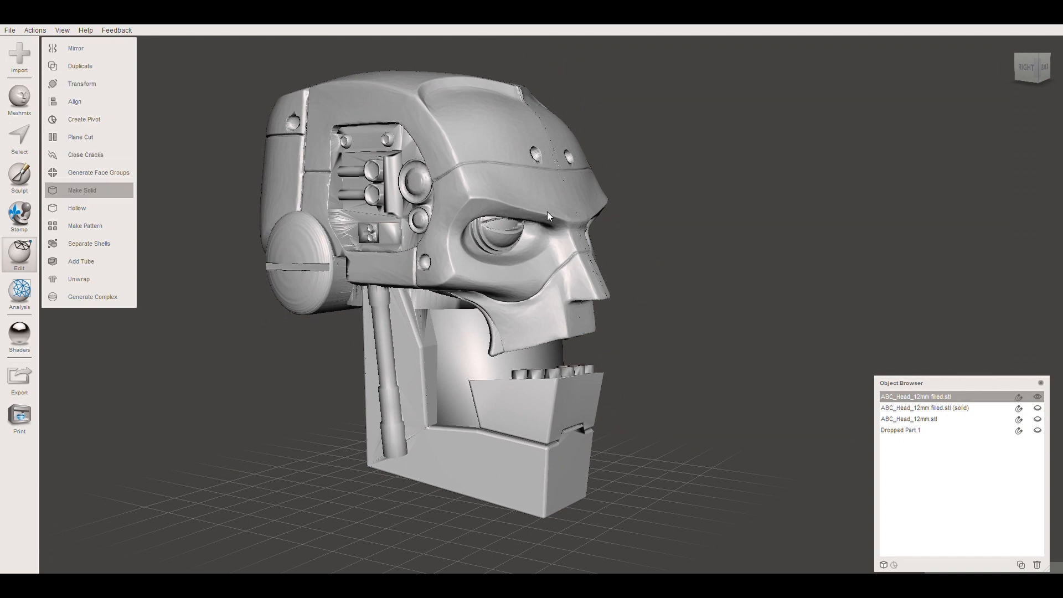
# Make Solid on the filled head with solid accuracy 406 and adjusted mesh density.
pyautogui.click(82, 189)
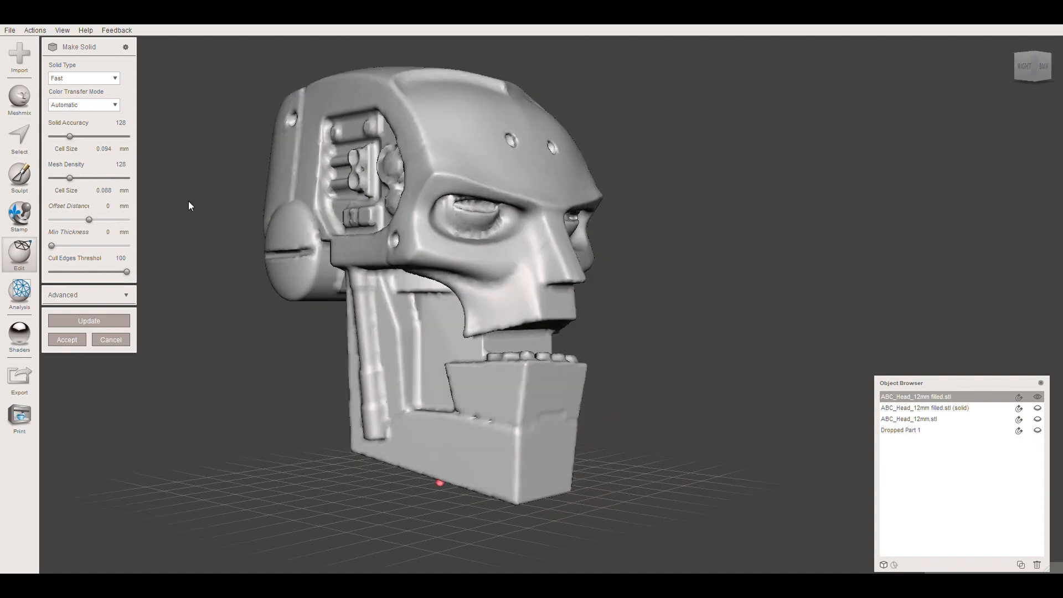
pyautogui.moveTo(76, 125)
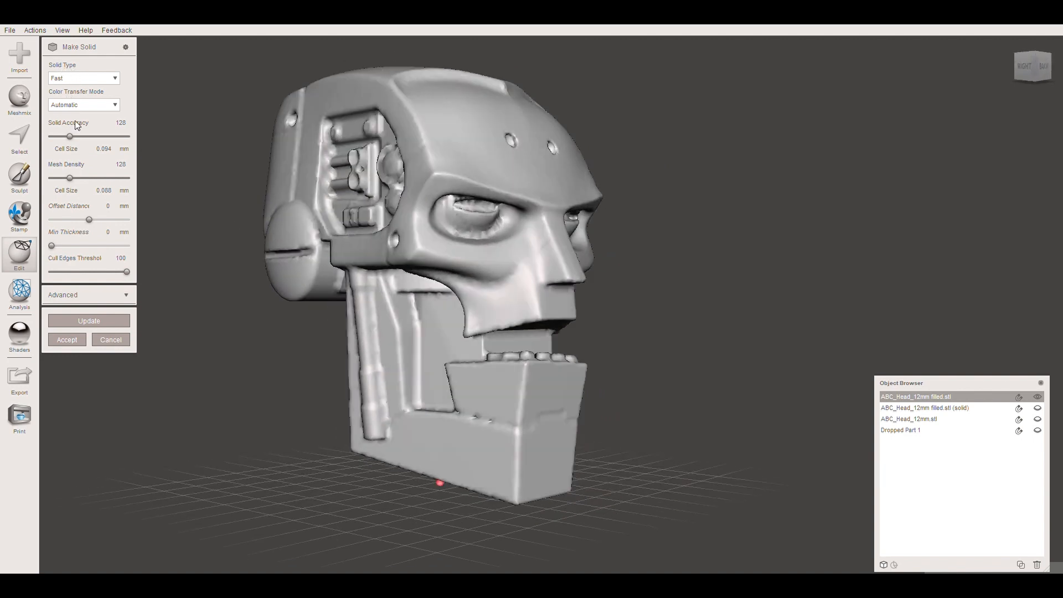
pyautogui.moveTo(88, 136); pyautogui.dragTo(111, 137)
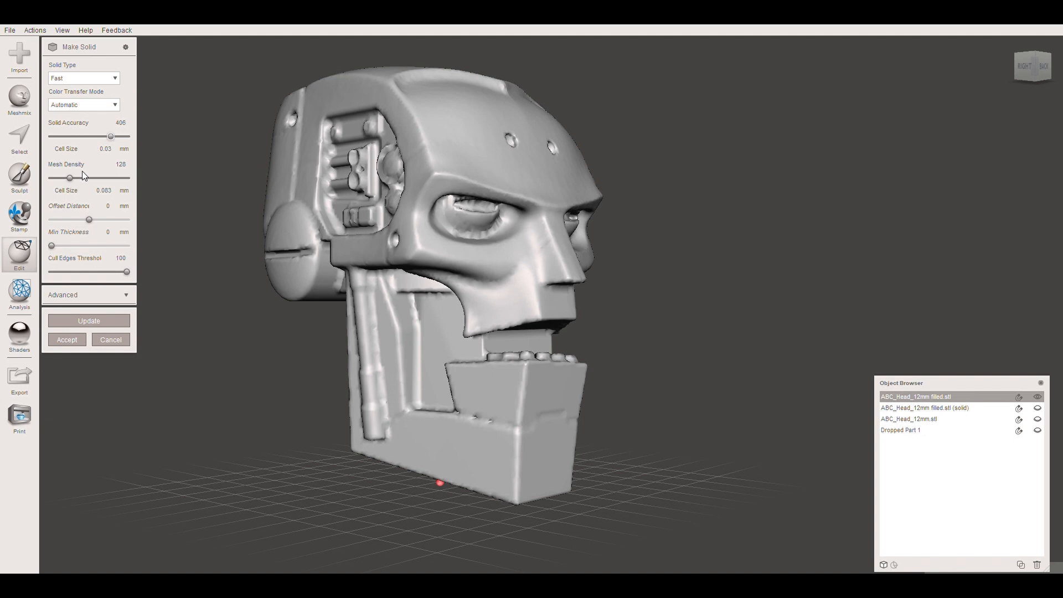
pyautogui.moveTo(70, 177); pyautogui.dragTo(92, 177)
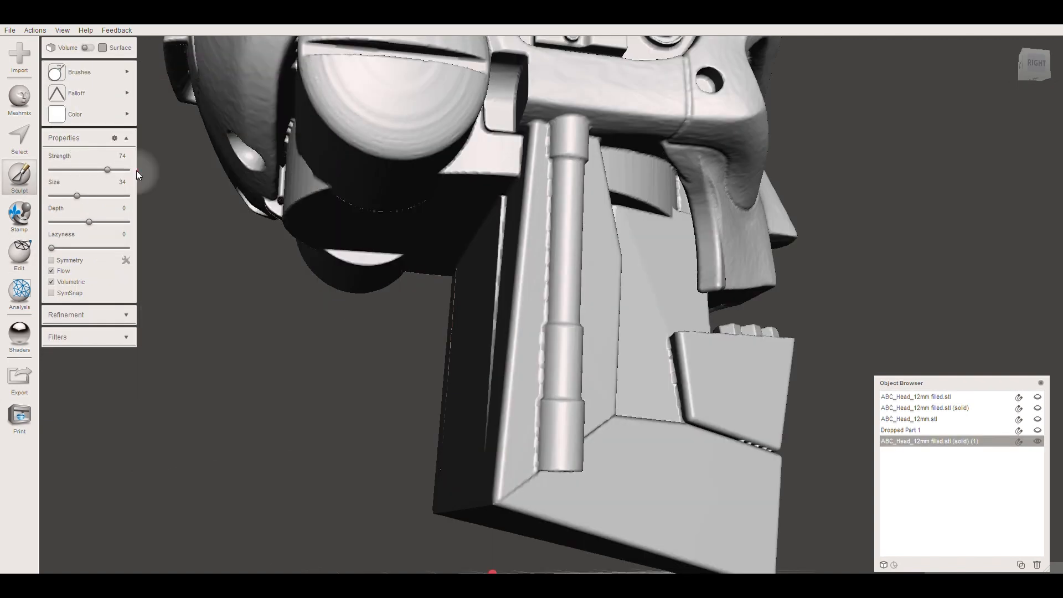
# Smooth the lumps on the neck column and beside the jaw with the sculpt brush.
pyautogui.moveTo(107, 170); pyautogui.dragTo(103, 170)
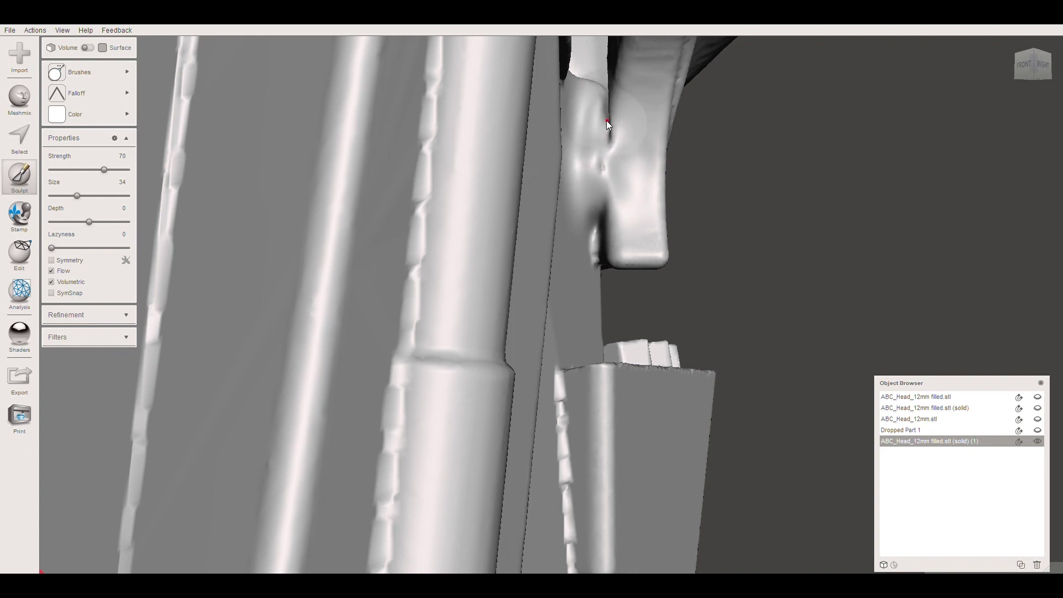
pyautogui.moveTo(103, 170); pyautogui.dragTo(126, 169)
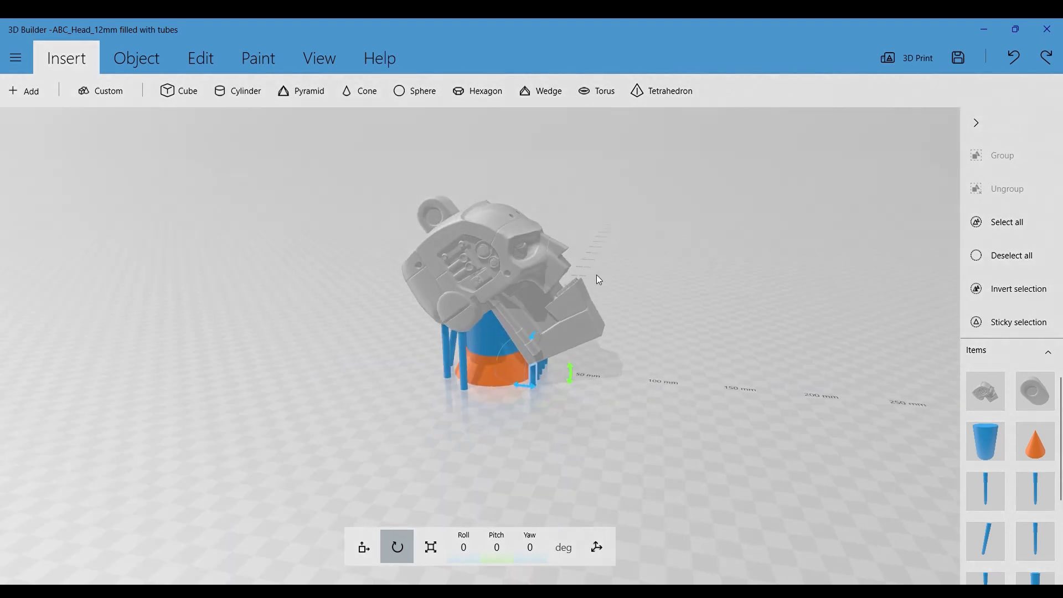
pyautogui.moveTo(552, 344)
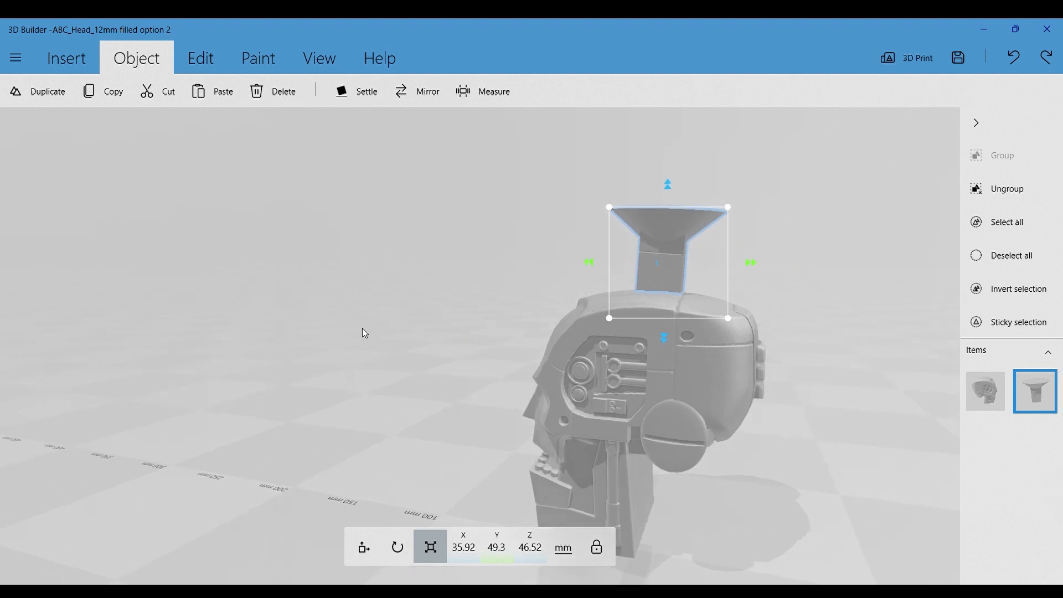
# Show the Object editing commands to shape and group the funnel on the head.
pyautogui.click(14, 56)
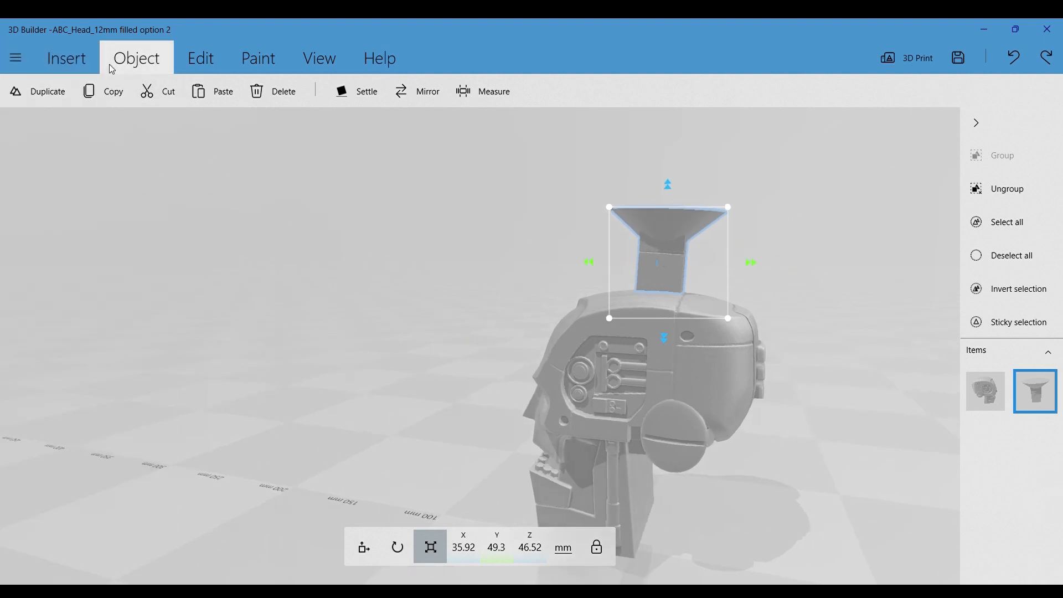
pyautogui.click(14, 58)
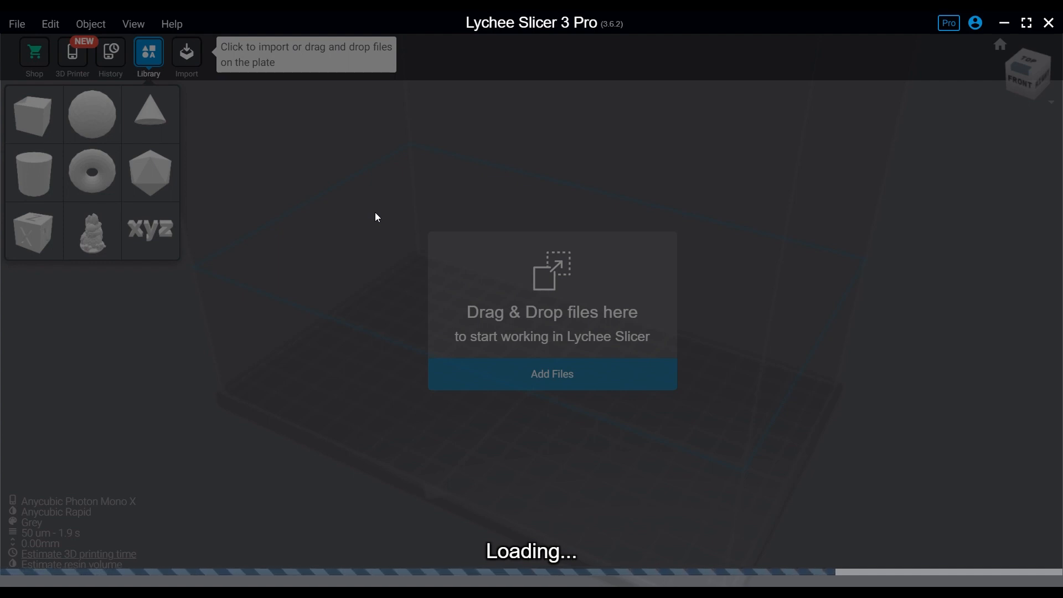
# Import the ABC_Head_12mm filled option 2 STL and select the head on the plate.
pyautogui.click(551, 373)
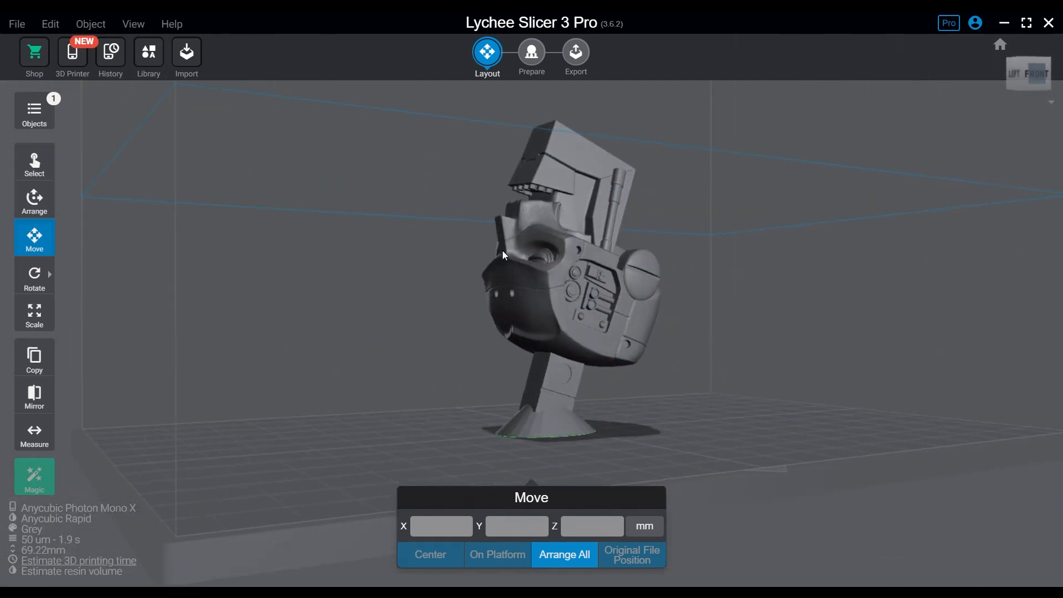
pyautogui.click(556, 271)
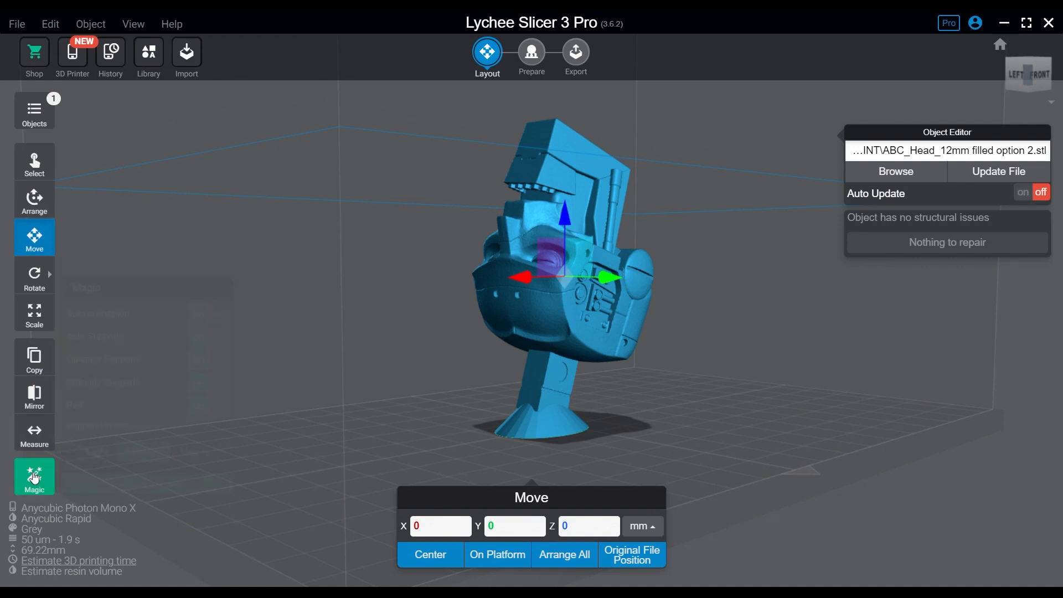